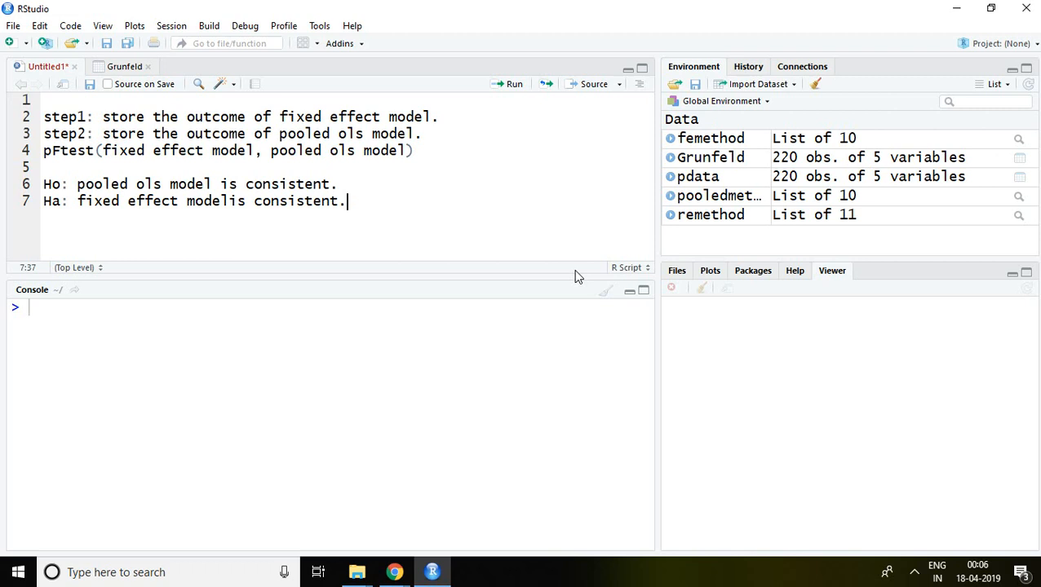
pyautogui.moveTo(329, 129)
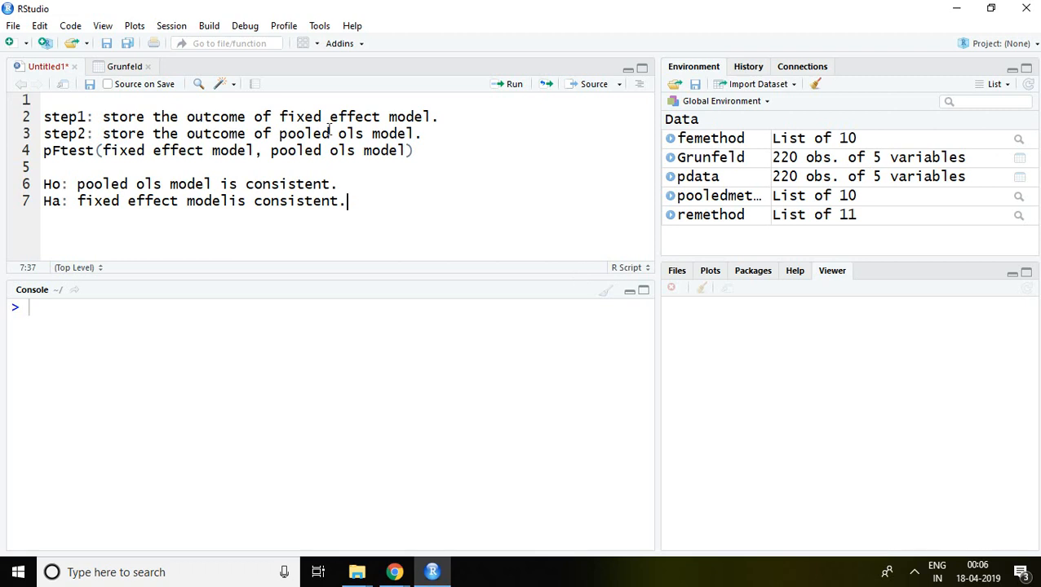
# - Open the Grunfeld data set tab to view invest, value, capital, firm and year
pyautogui.click(124, 66)
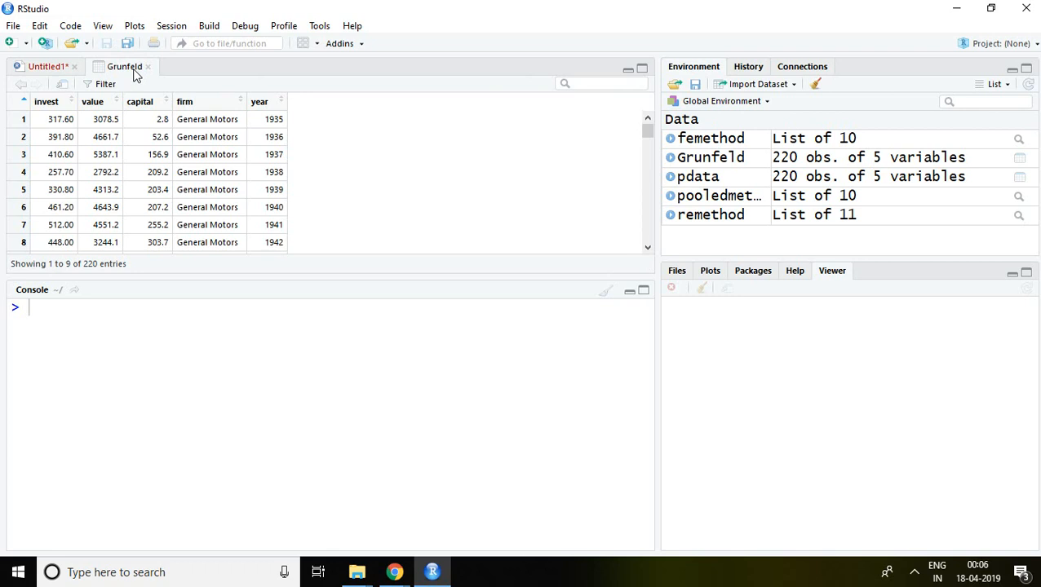
# - Return to the Untitled1 script and highlight the note on storing the fixed effect model
pyautogui.click(47, 66)
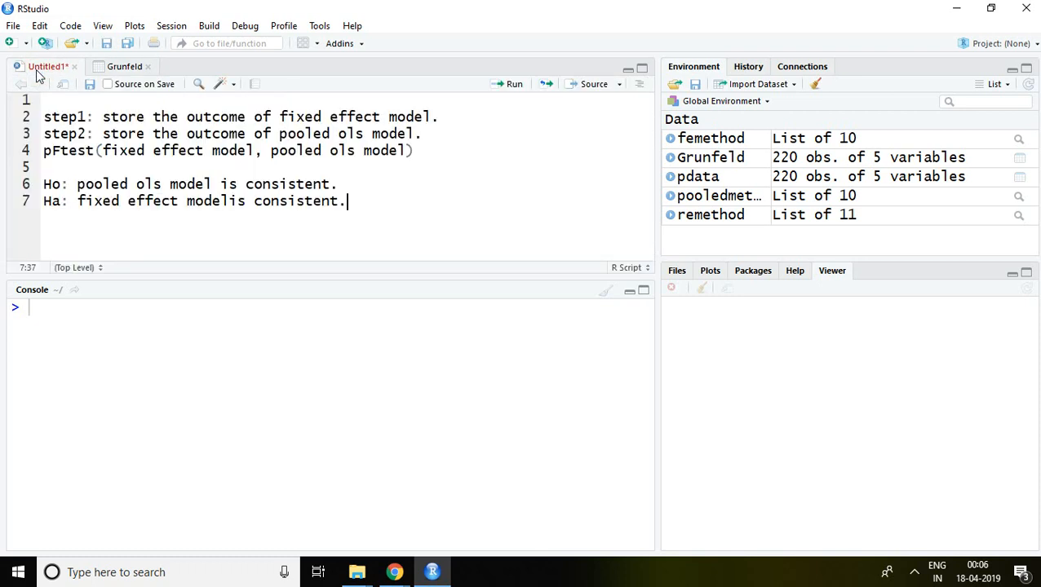
pyautogui.moveTo(263, 175)
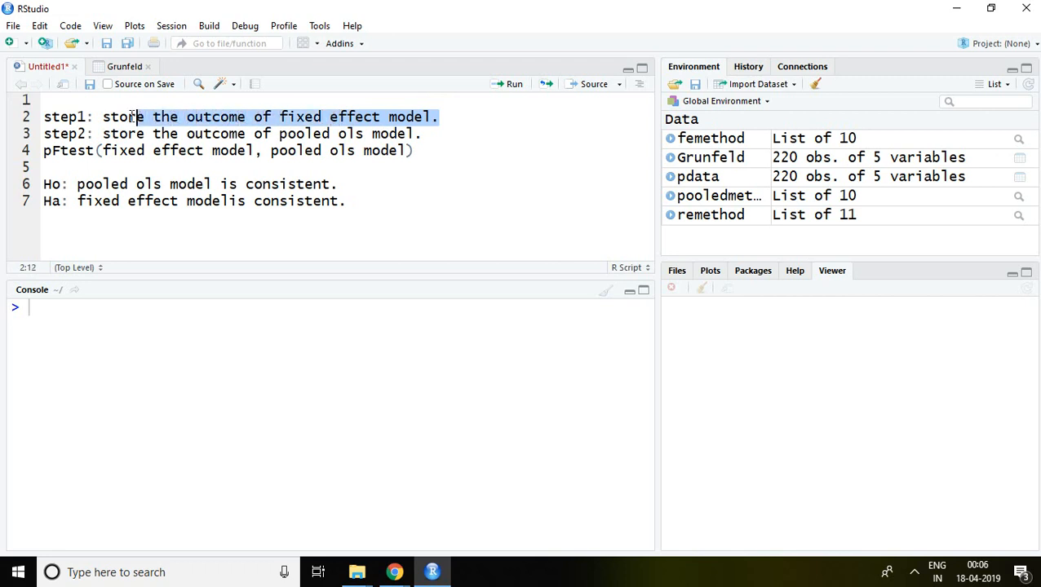
pyautogui.click(103, 117)
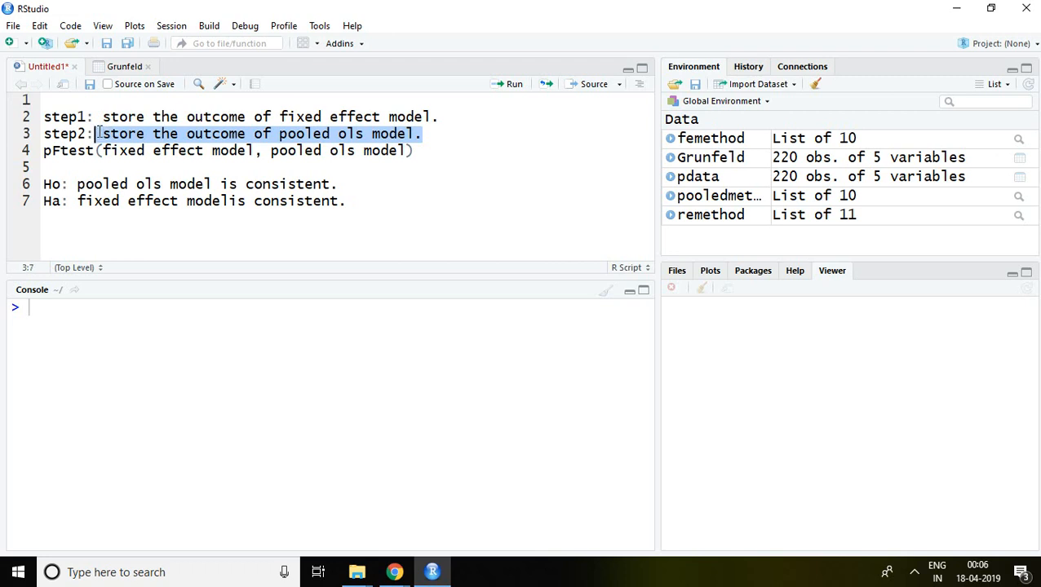
pyautogui.moveTo(539, 207)
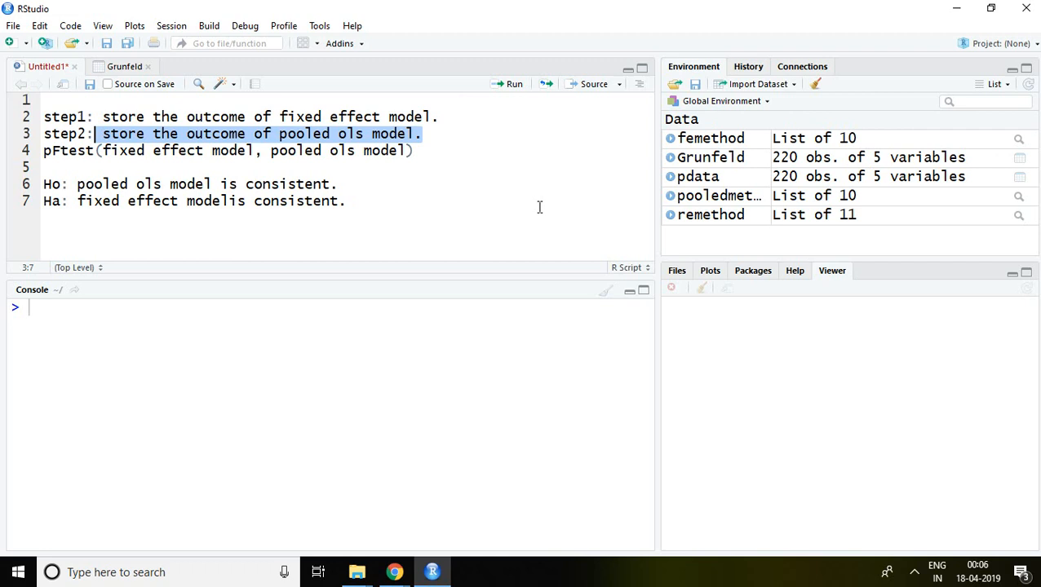
pyautogui.moveTo(446, 134)
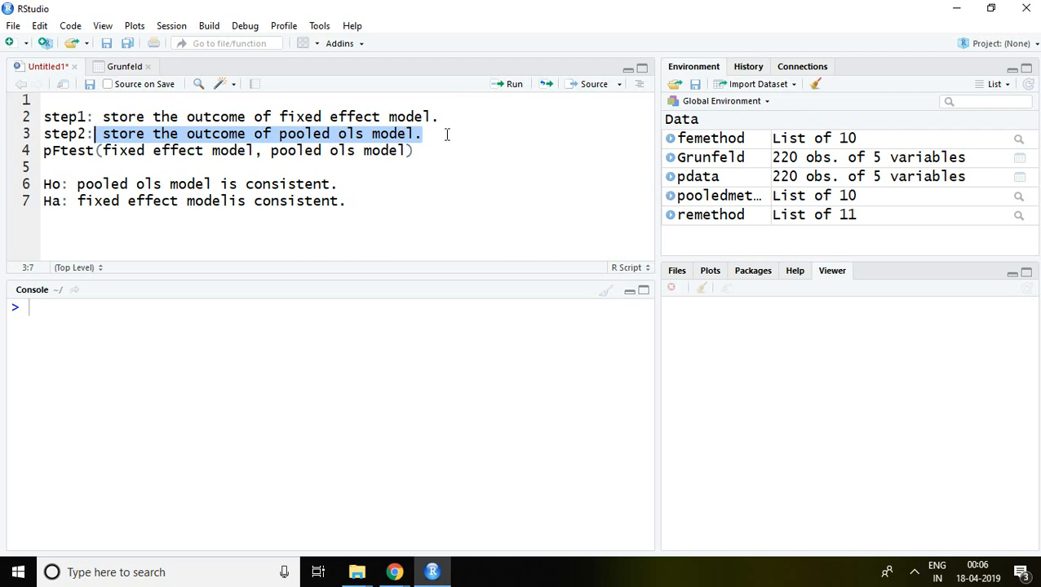
pyautogui.click(436, 117)
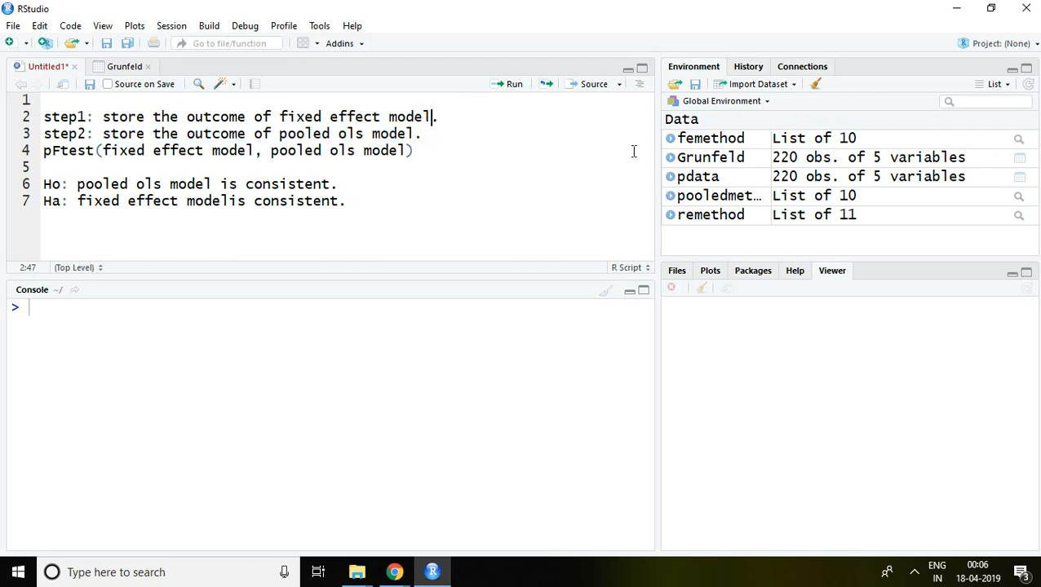
pyautogui.moveTo(721, 137)
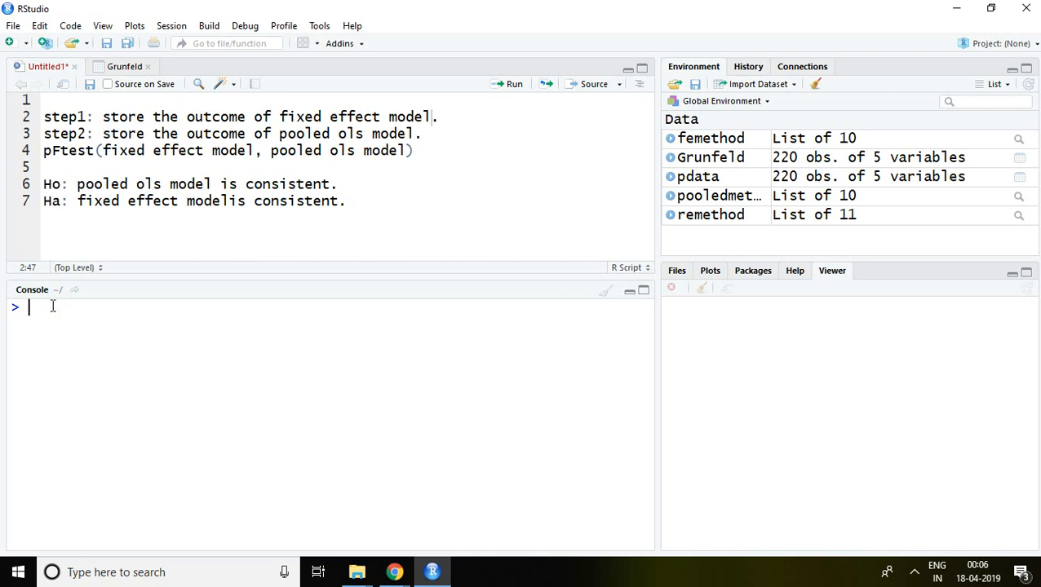
# - Run library(plm) in the console to load the plm package
pyautogui.write('library(plm')
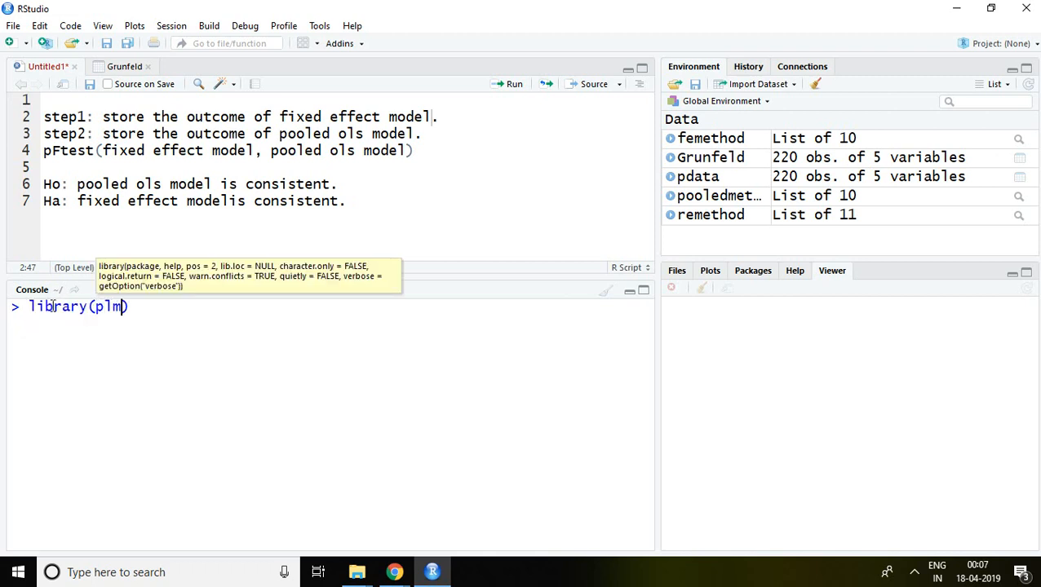
pyautogui.press('Return')
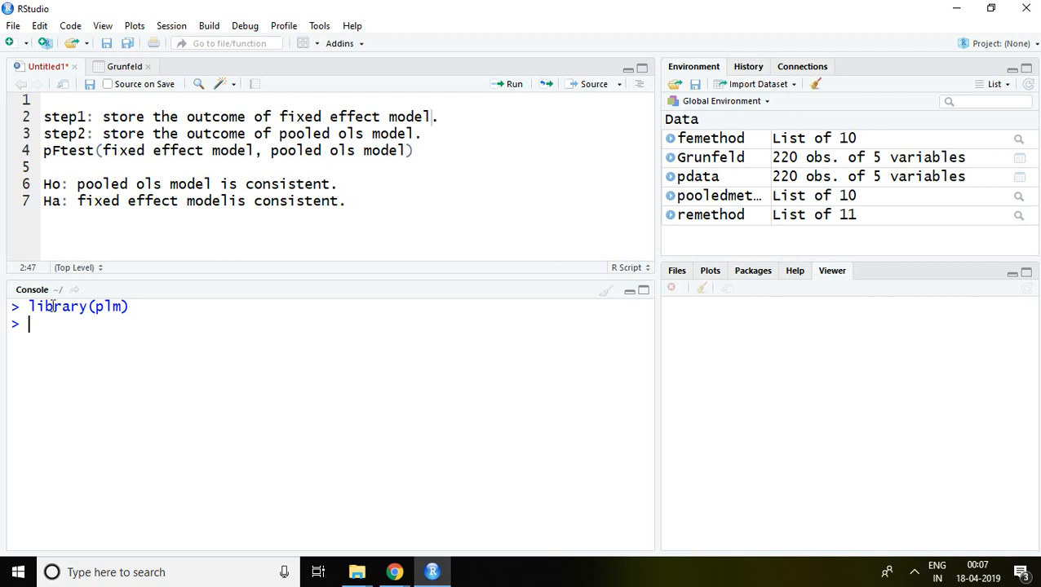
# - Run pFtest(femethod, pooledmethod) in the console, yielding F = 49.207 and p < 2.2e-16
pyautogui.write('pFtest(')
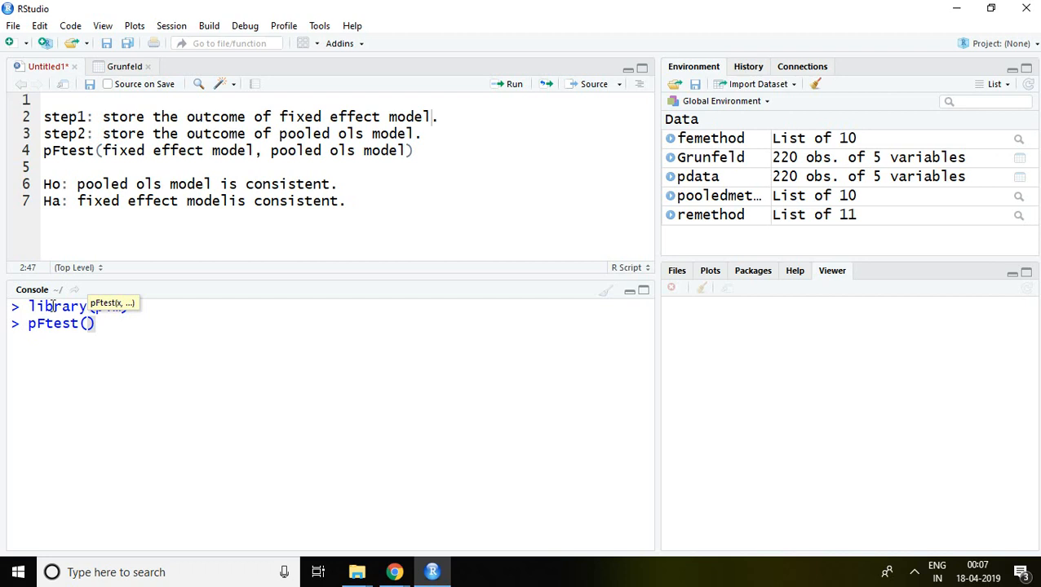
pyautogui.write('f')
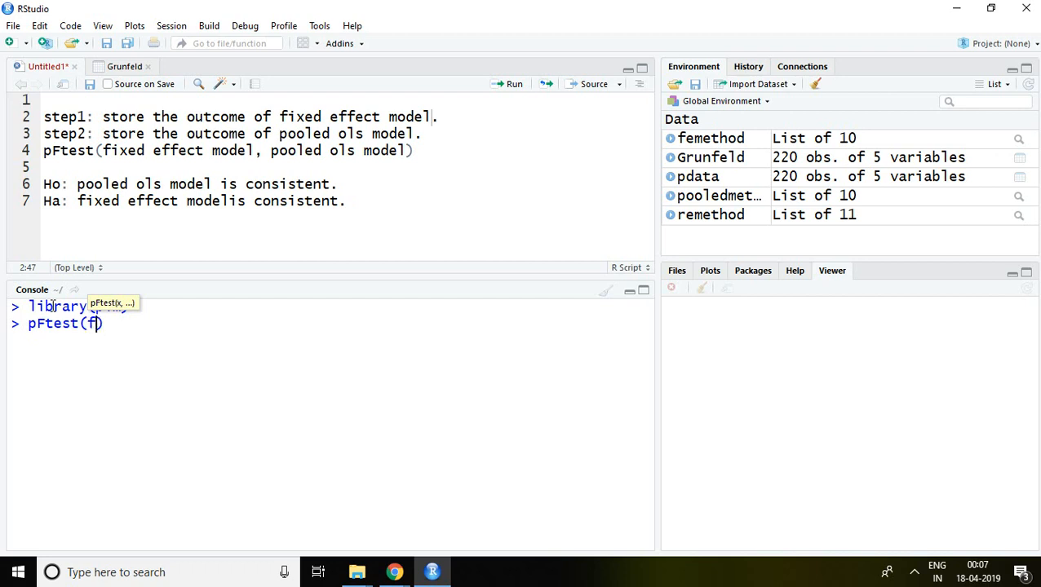
pyautogui.write('emethod')
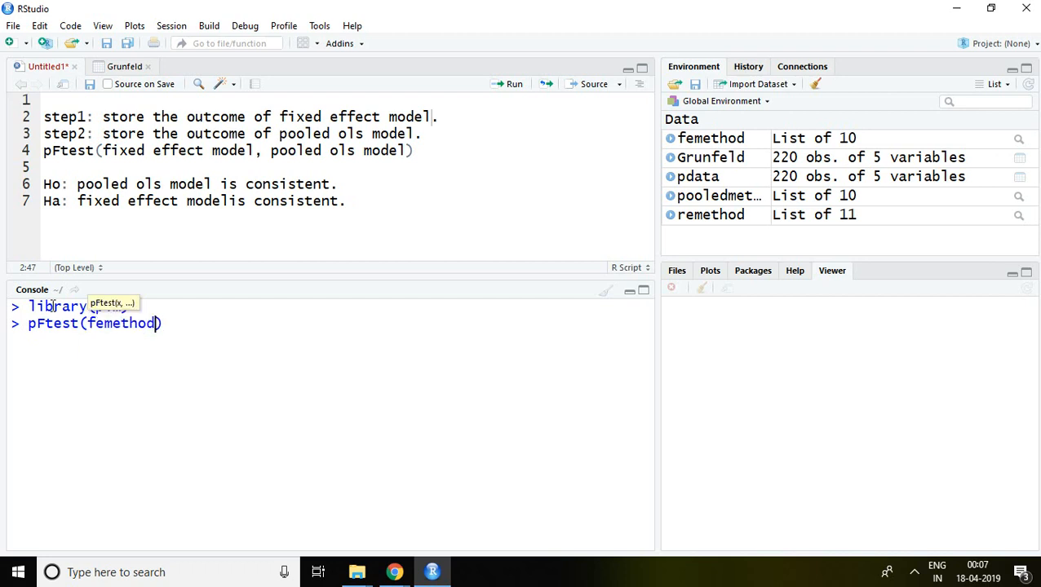
pyautogui.write(',')
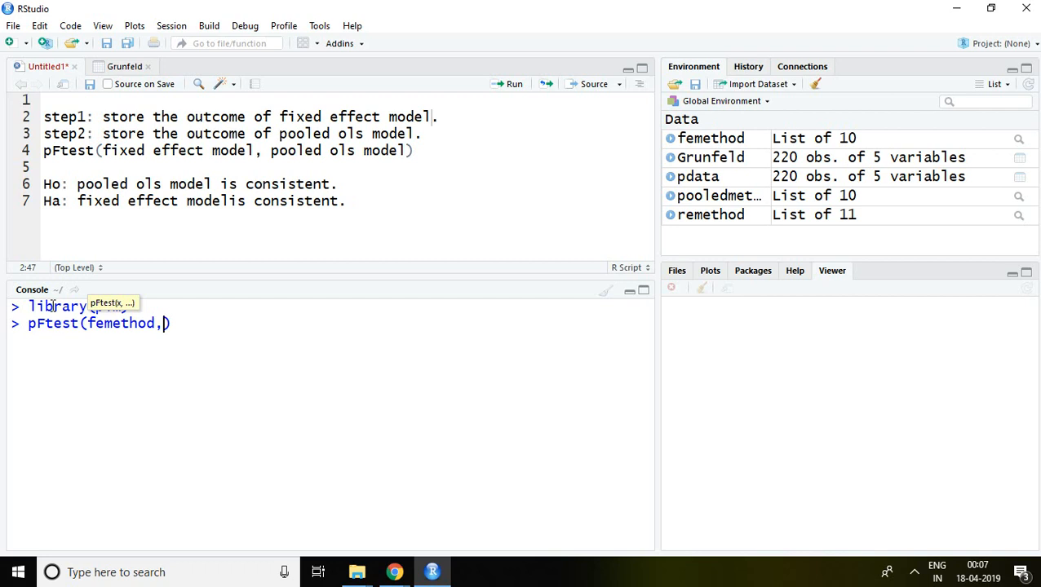
pyautogui.write('pooledmethod')
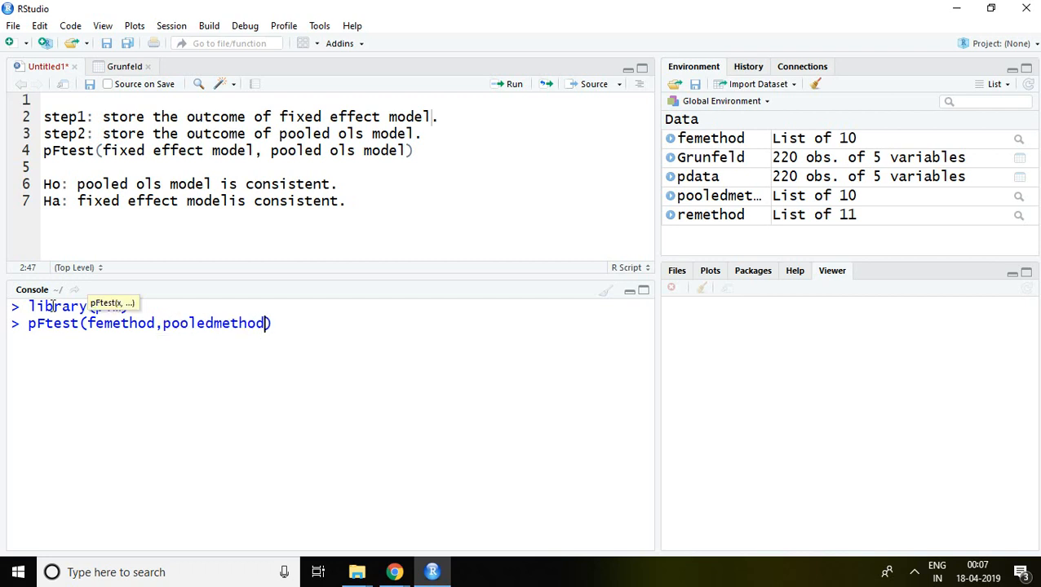
pyautogui.press('Return')
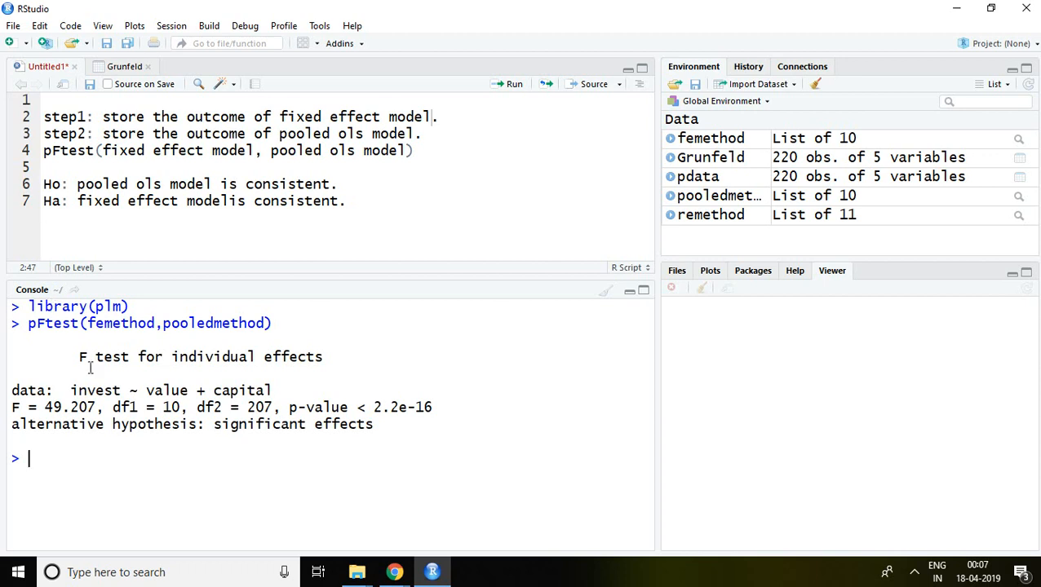
pyautogui.moveTo(79, 357); pyautogui.dragTo(375, 424)
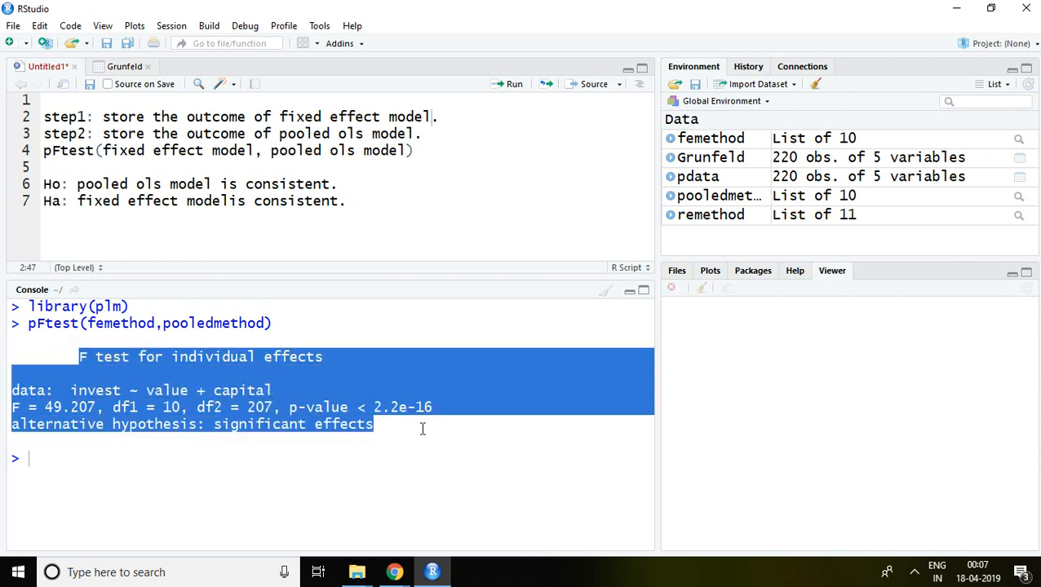
pyautogui.click(274, 323)
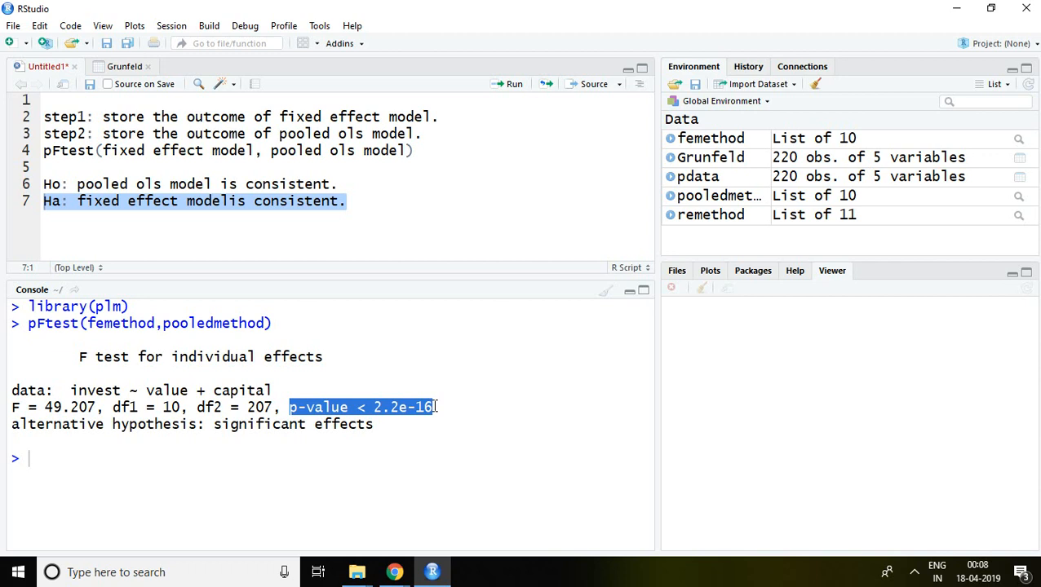
pyautogui.click(341, 183)
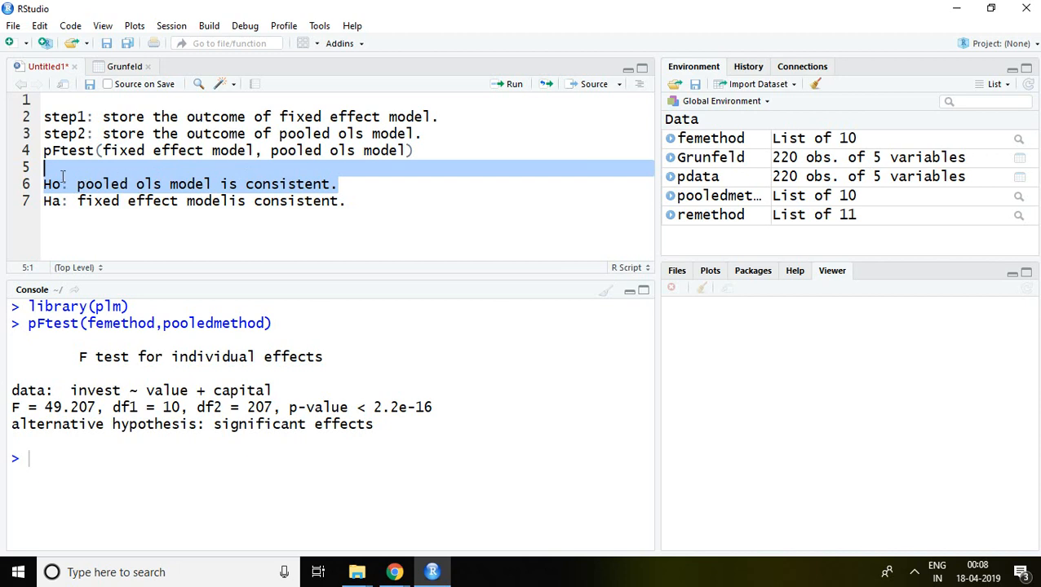
pyautogui.click(45, 183)
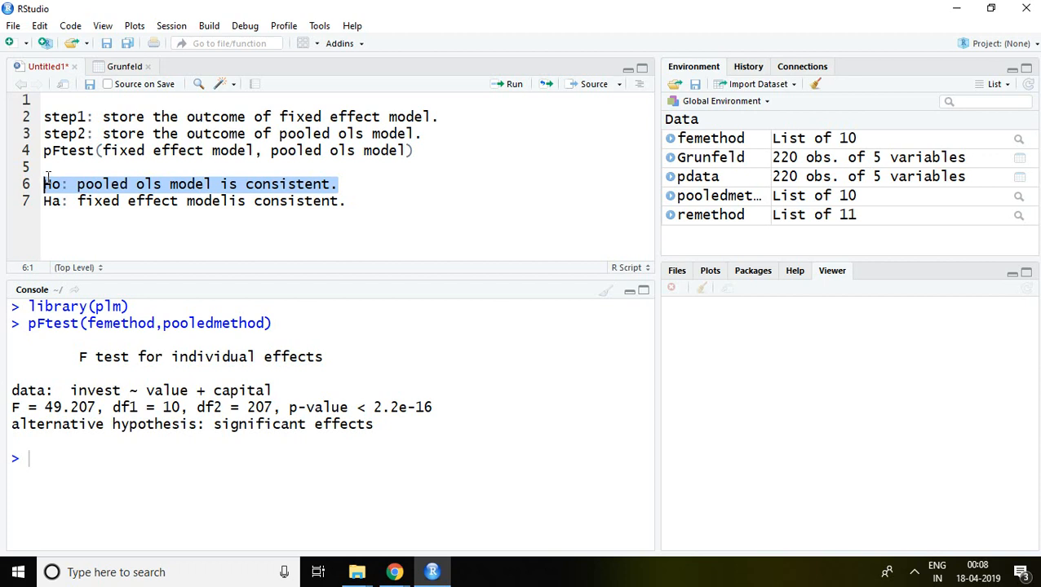
pyautogui.click(337, 201)
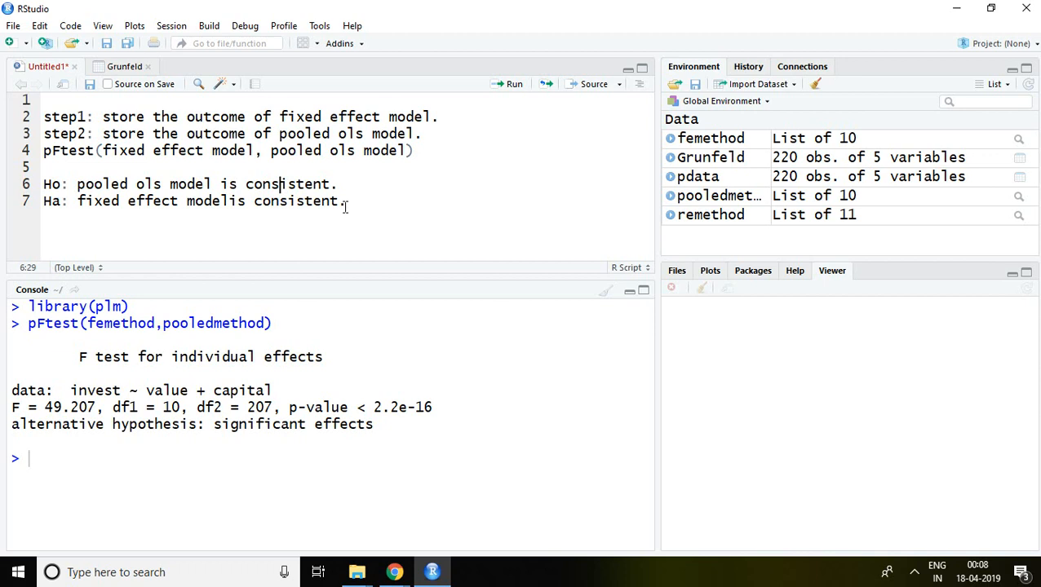